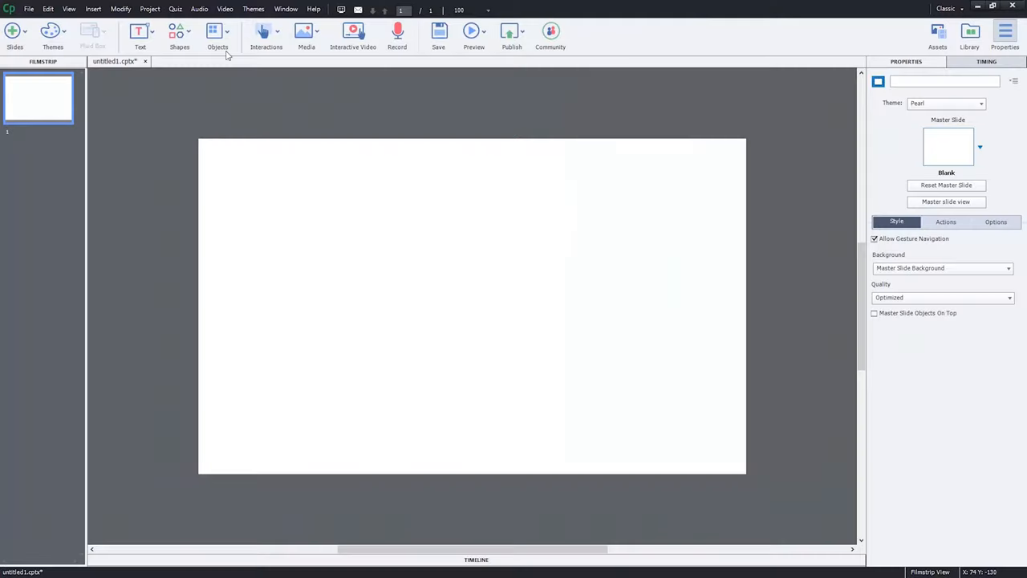
- Insert a new Text Caption from the Text objects list and select it on the slide
click(180, 32)
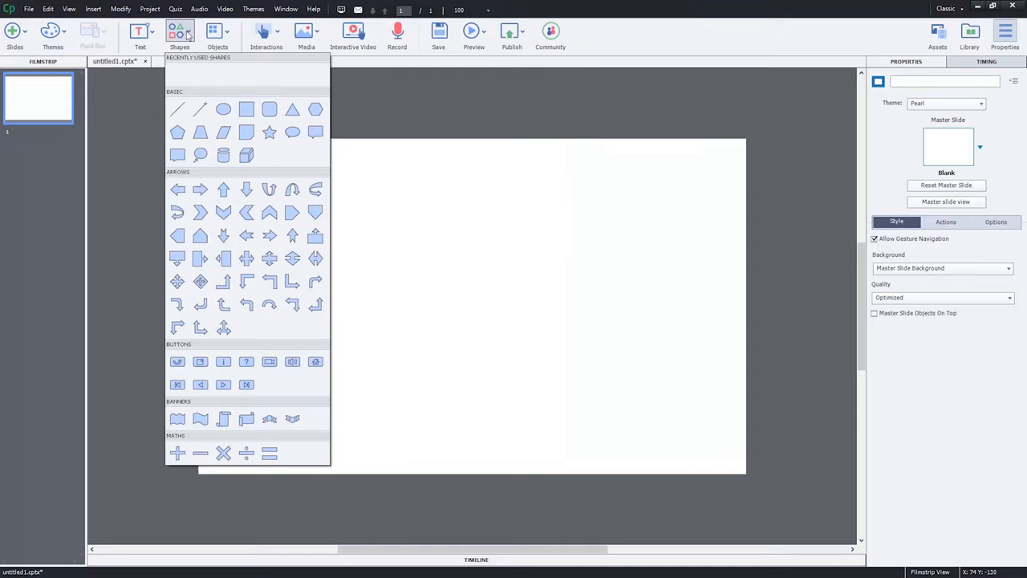
click(140, 32)
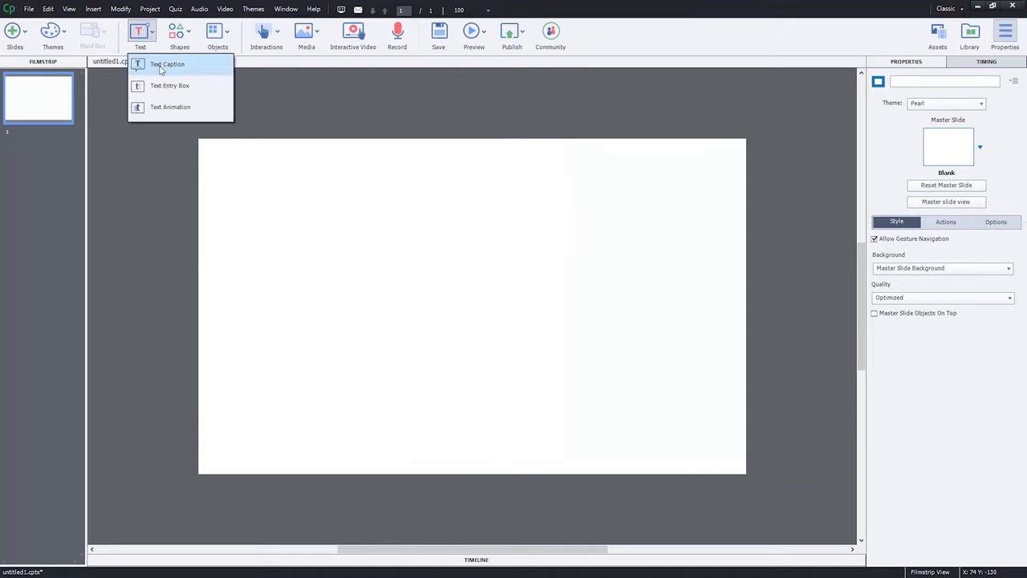
click(167, 64)
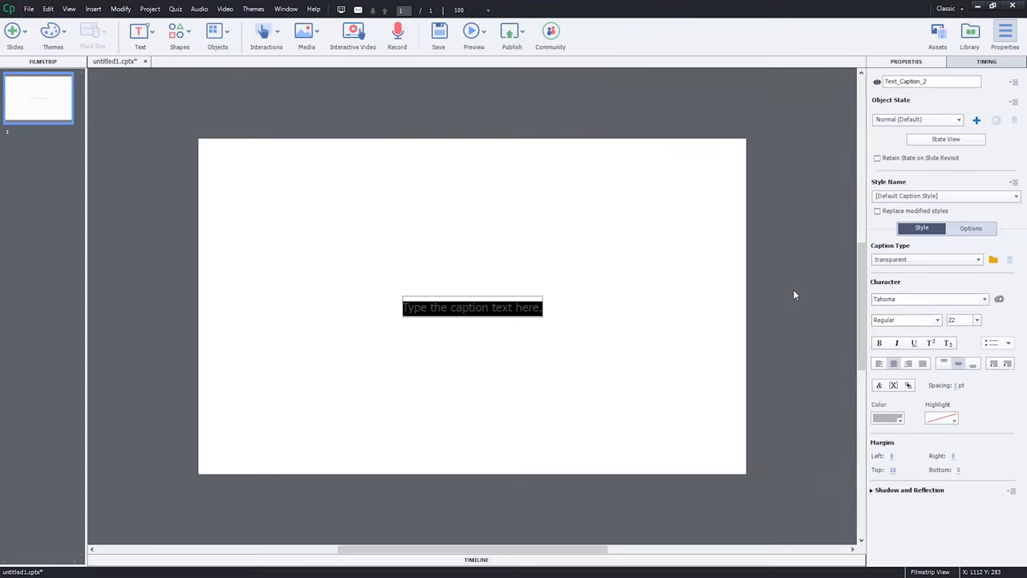
click(472, 308)
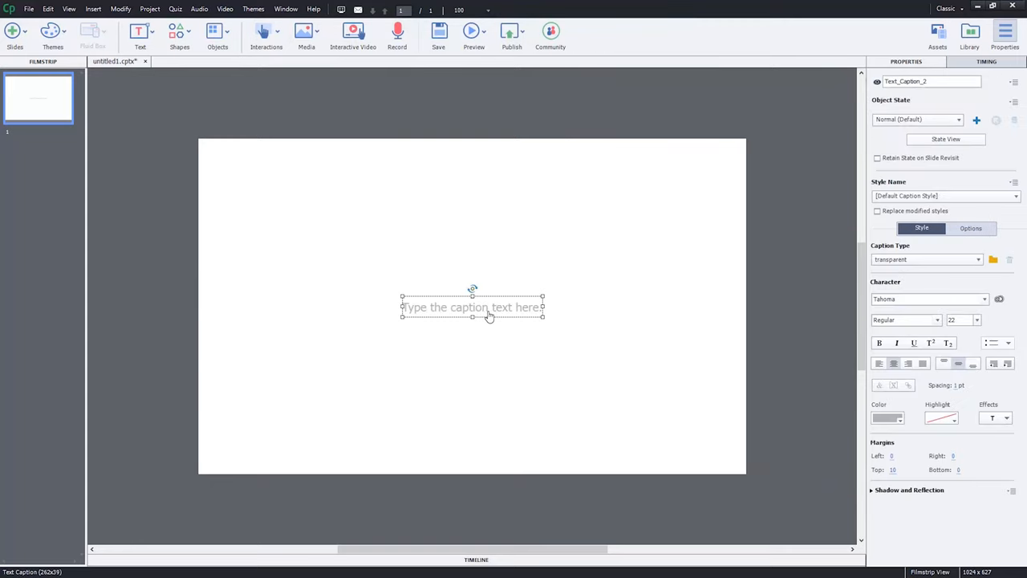
- Apply the Adobe Blue caption type with a corner callout tail
click(955, 260)
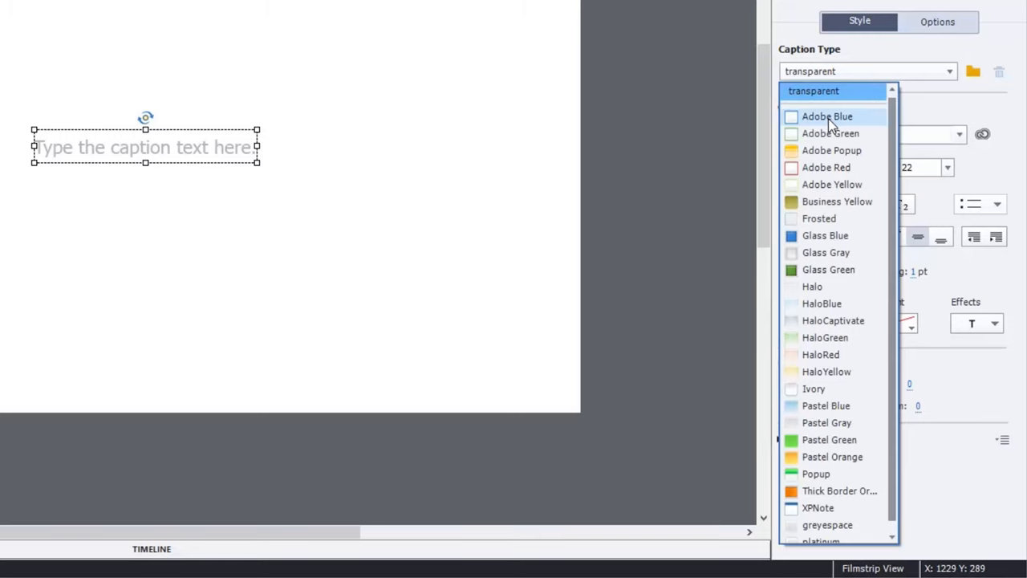
click(828, 116)
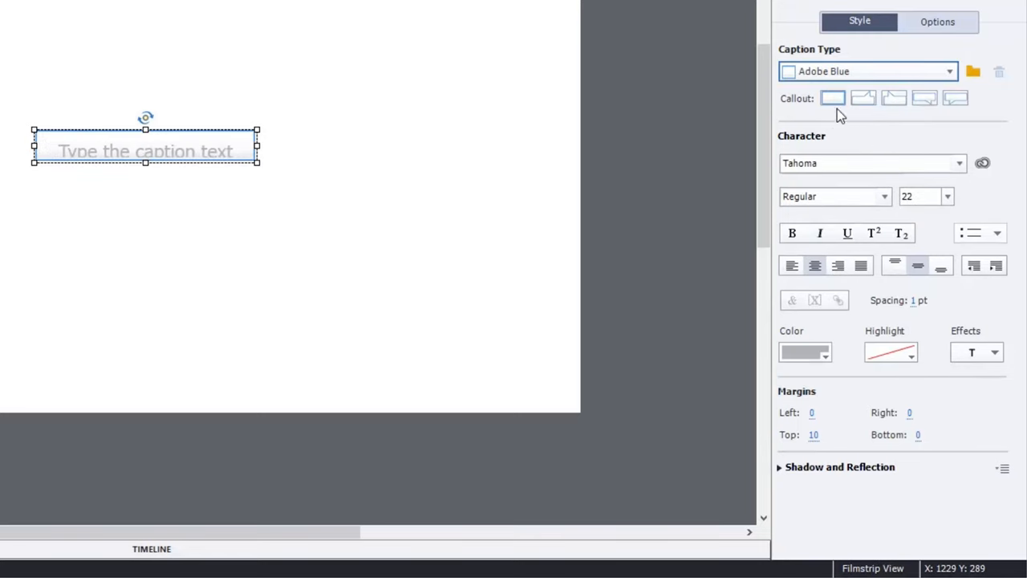
click(863, 97)
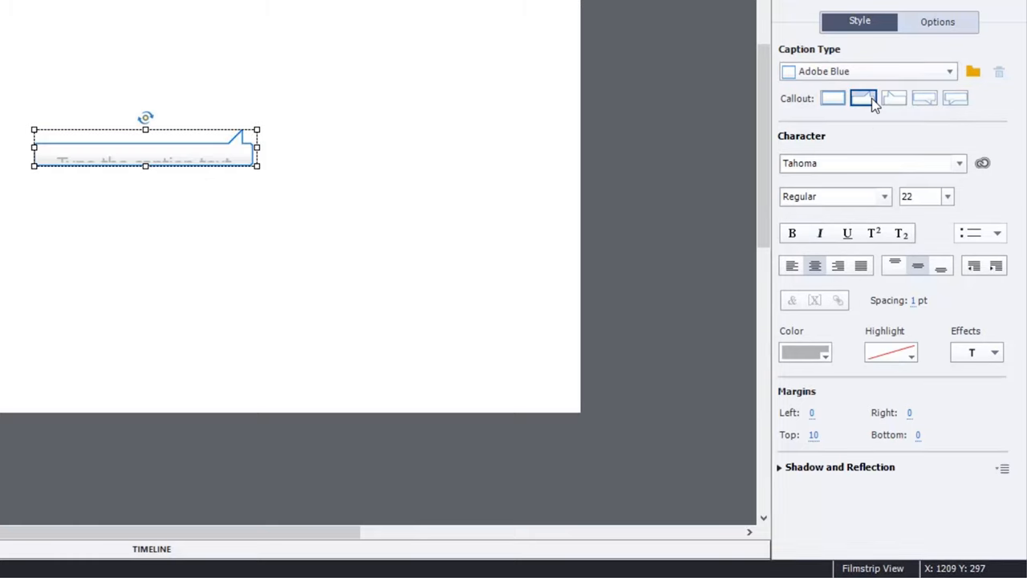
click(864, 98)
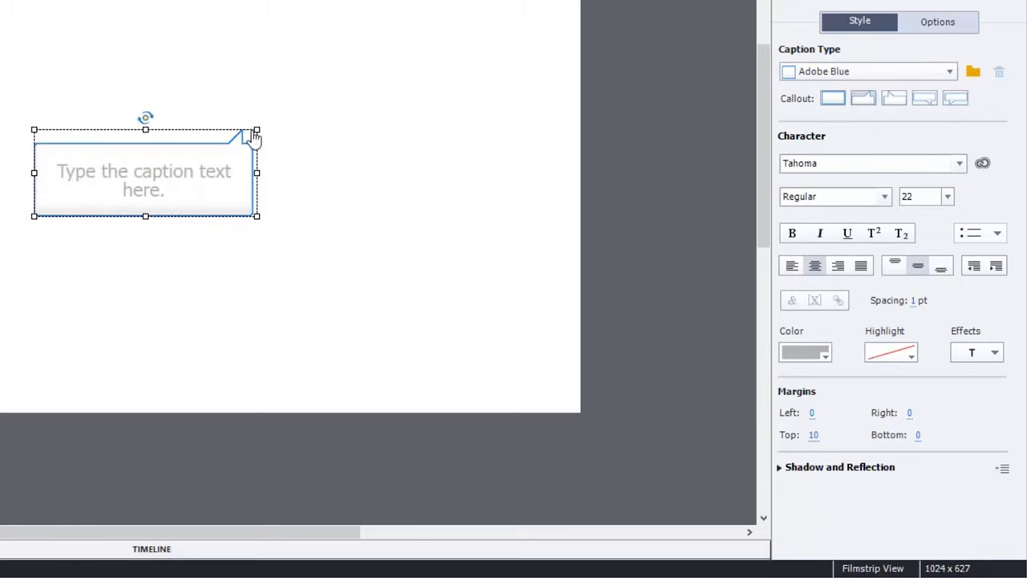
mouse_move(417, 217)
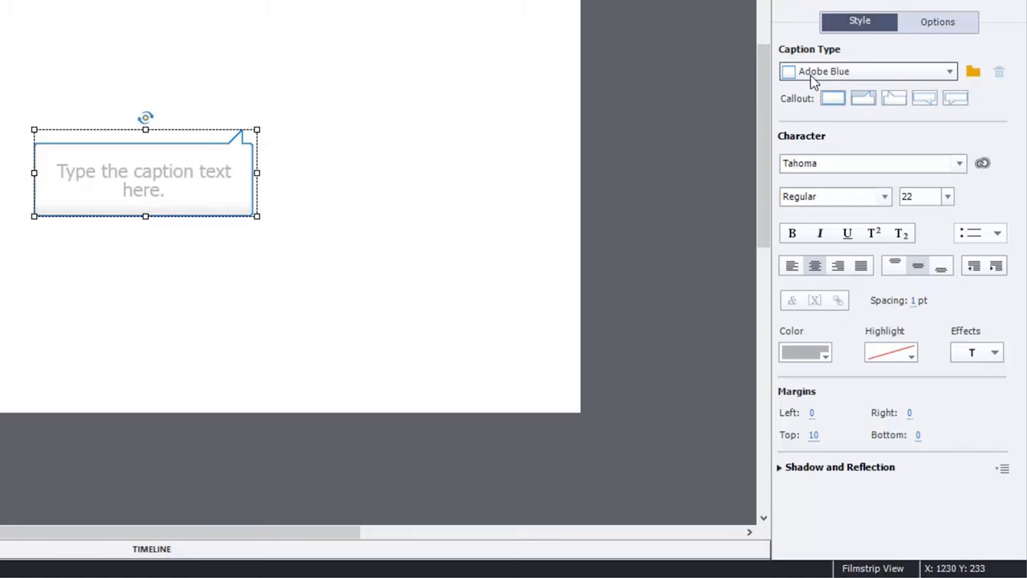
- Browse from the Caption Type list into the built-in Captions gallery and scroll through its images
click(951, 70)
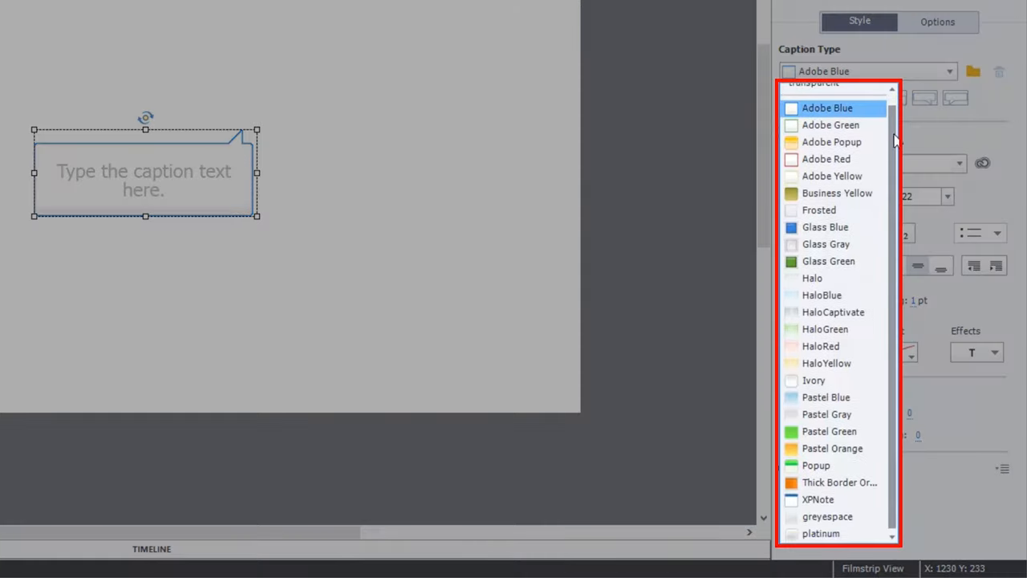
mouse_move(820, 533)
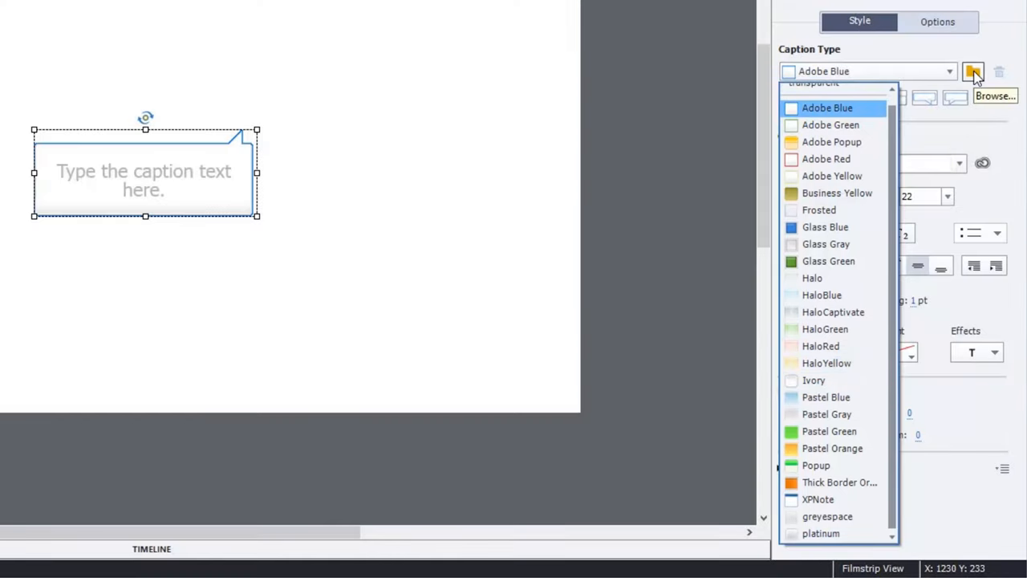
click(973, 73)
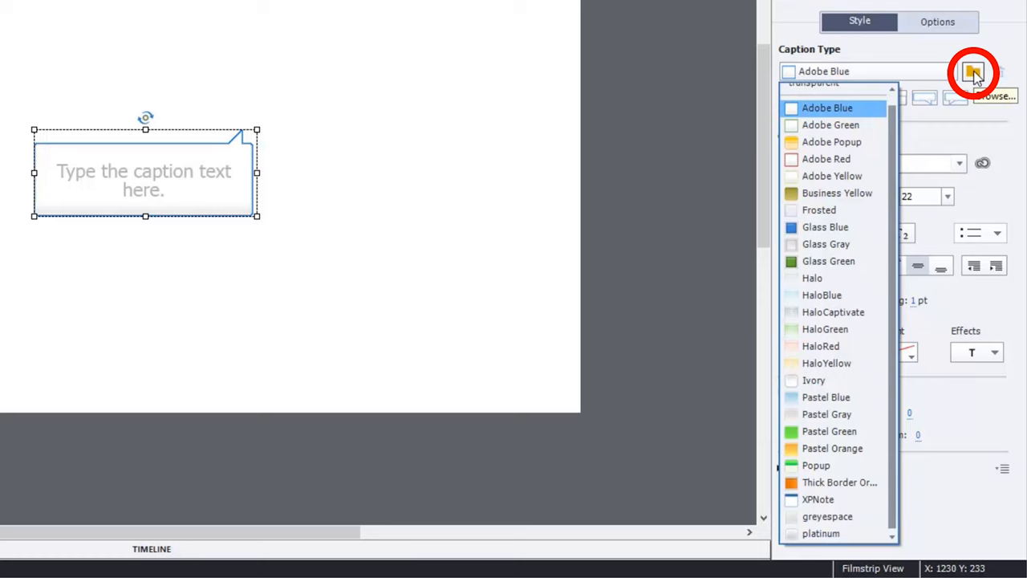
click(996, 96)
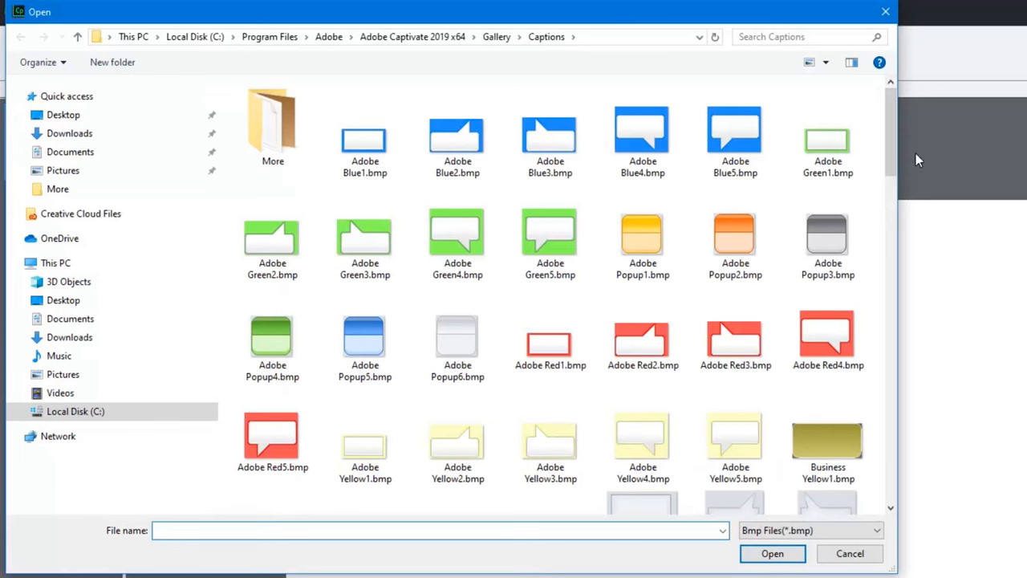
scroll(down, 3)
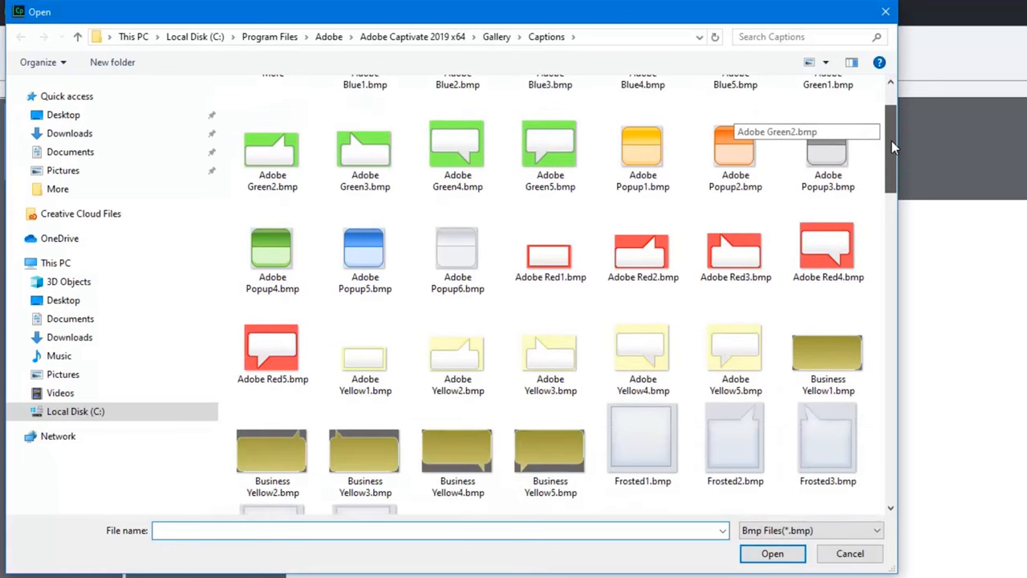
scroll(down, 3)
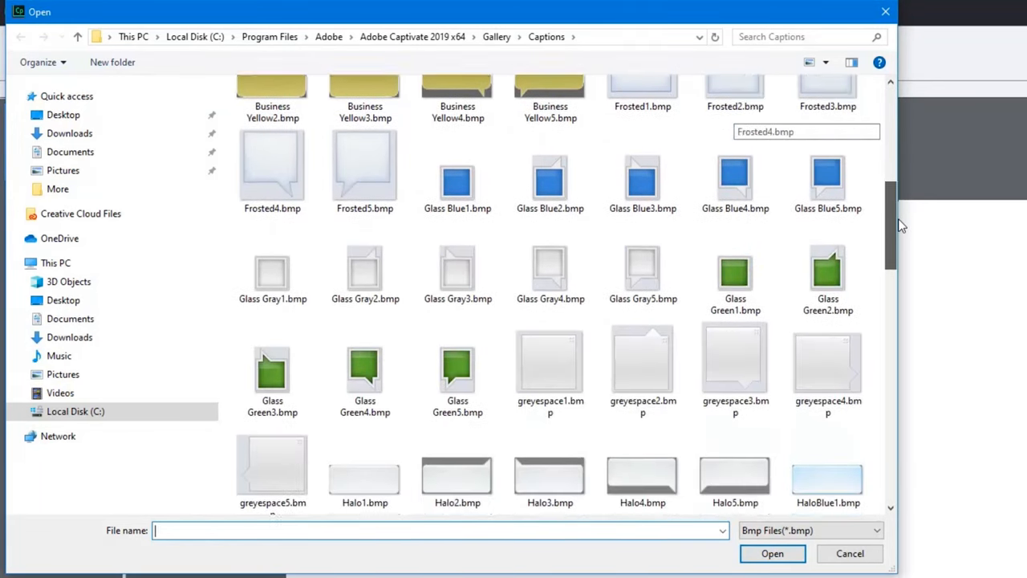
scroll(down, 3)
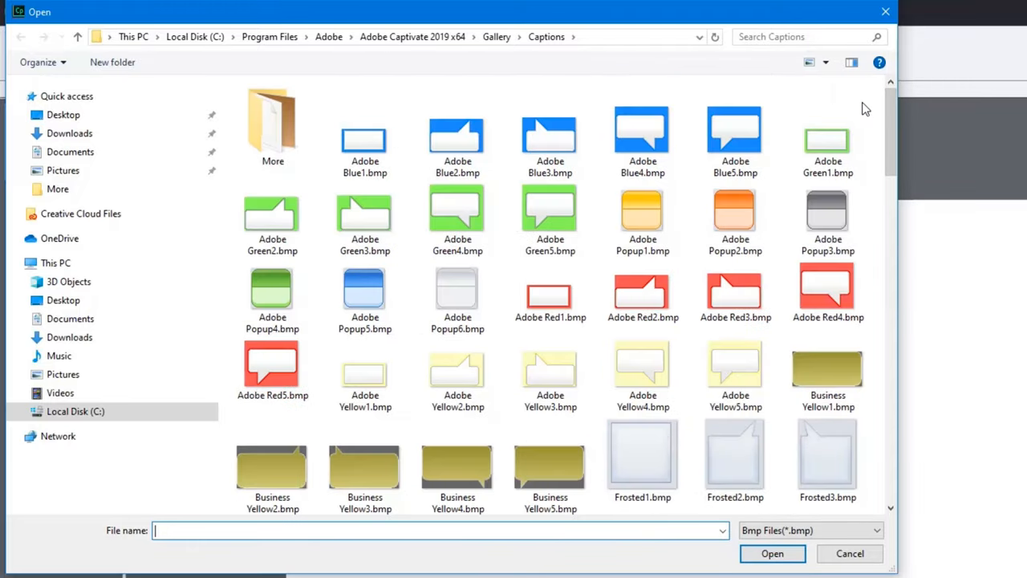
mouse_move(273, 120)
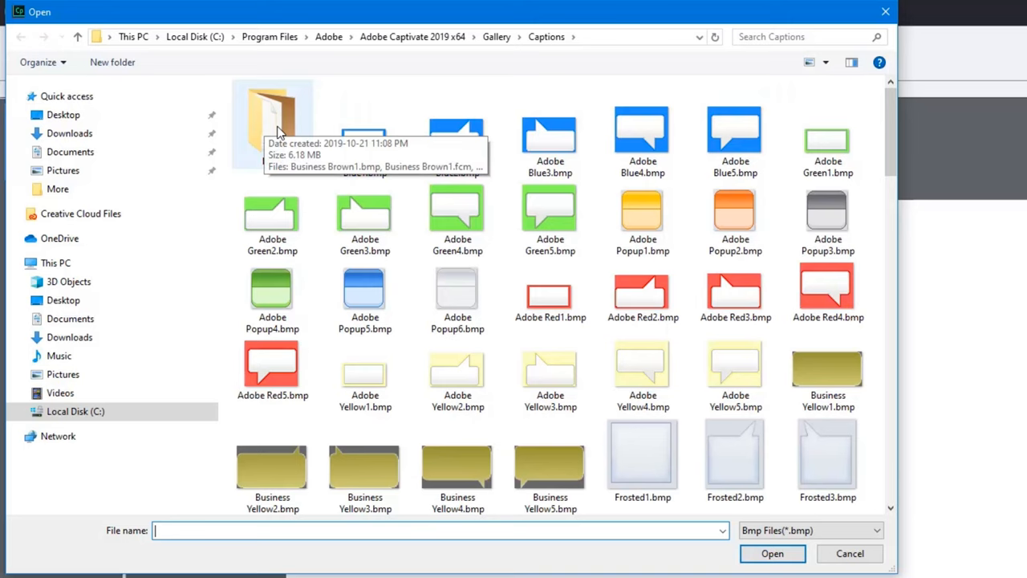
- From the More folder, apply lime4.bmp as the caption style (after first trying lime3)
double_click(273, 129)
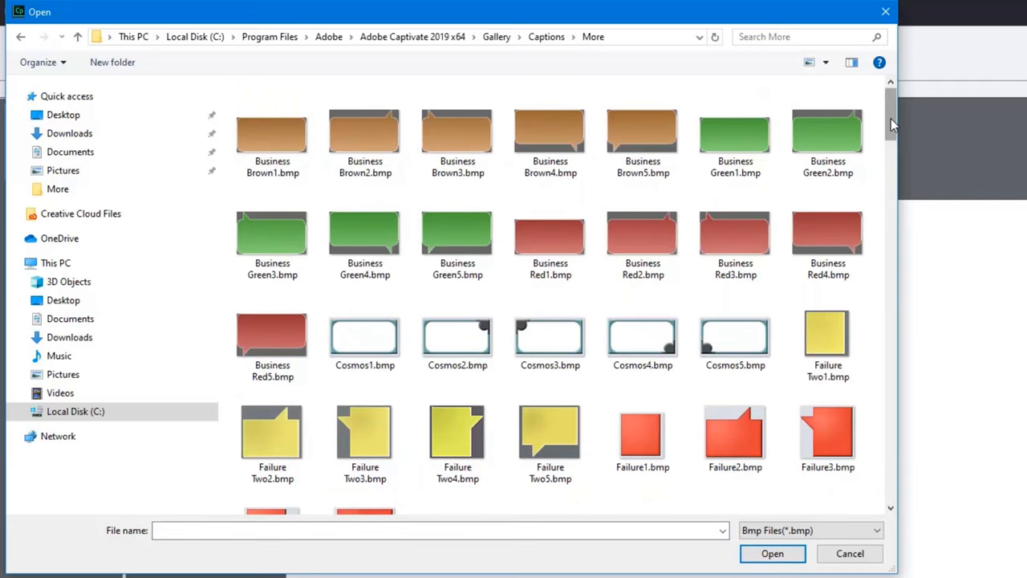
scroll(down, 3)
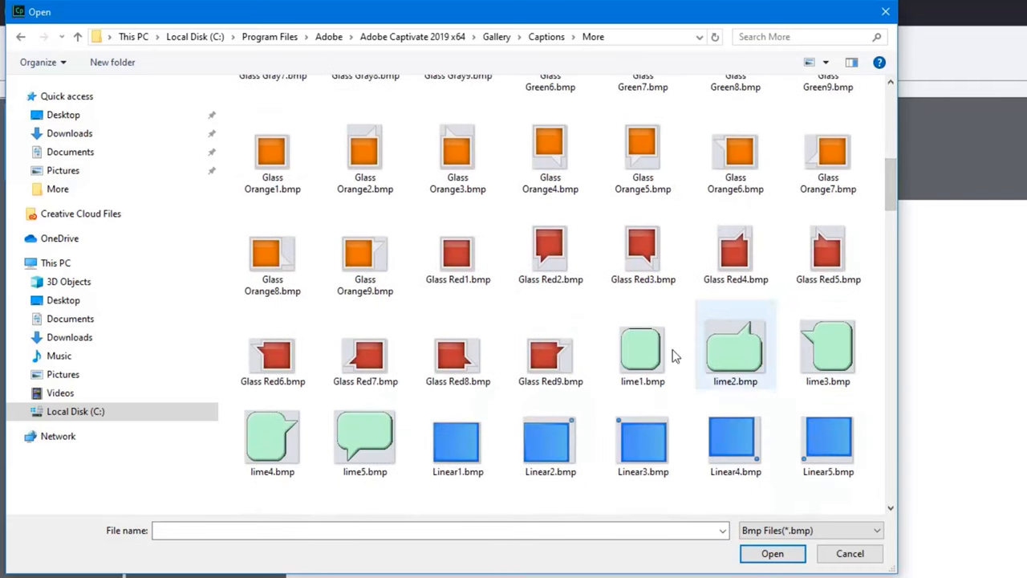
click(828, 347)
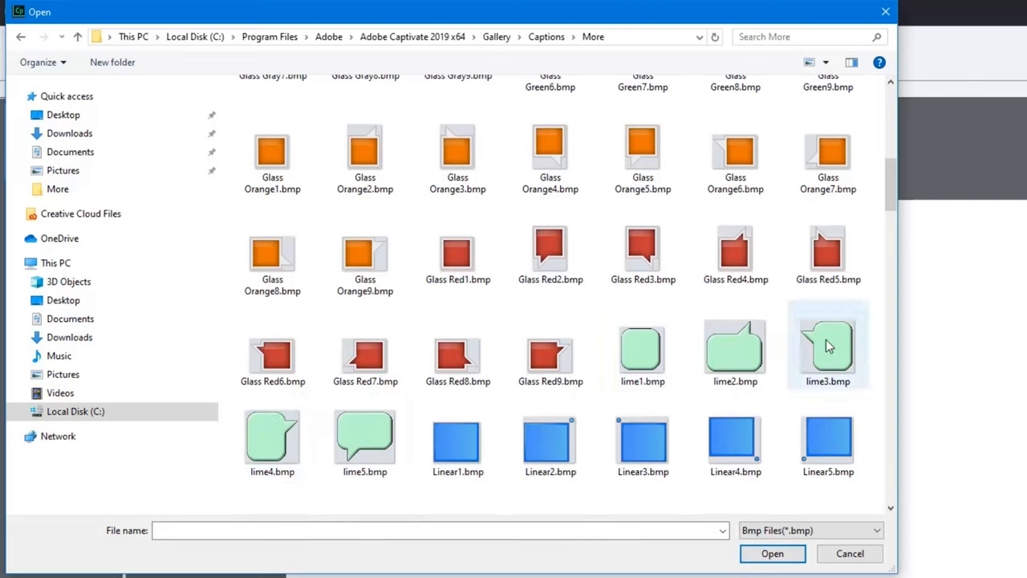
mouse_move(832, 341)
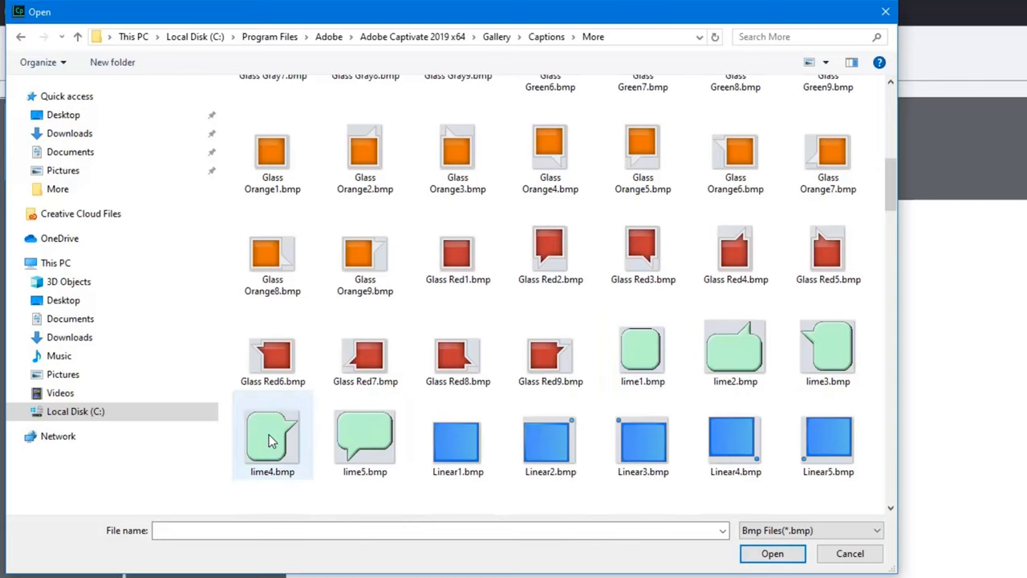
click(273, 436)
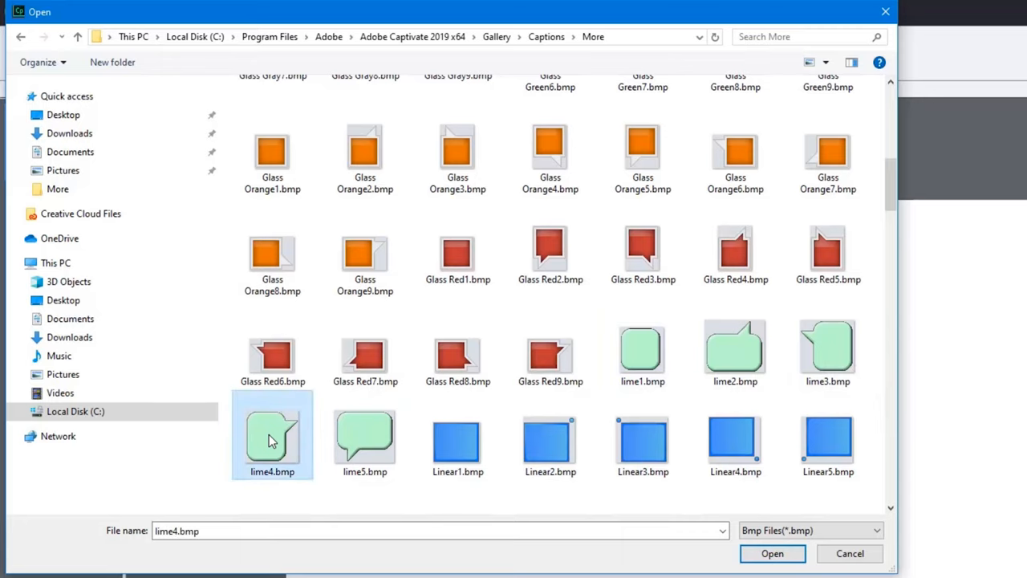
click(772, 552)
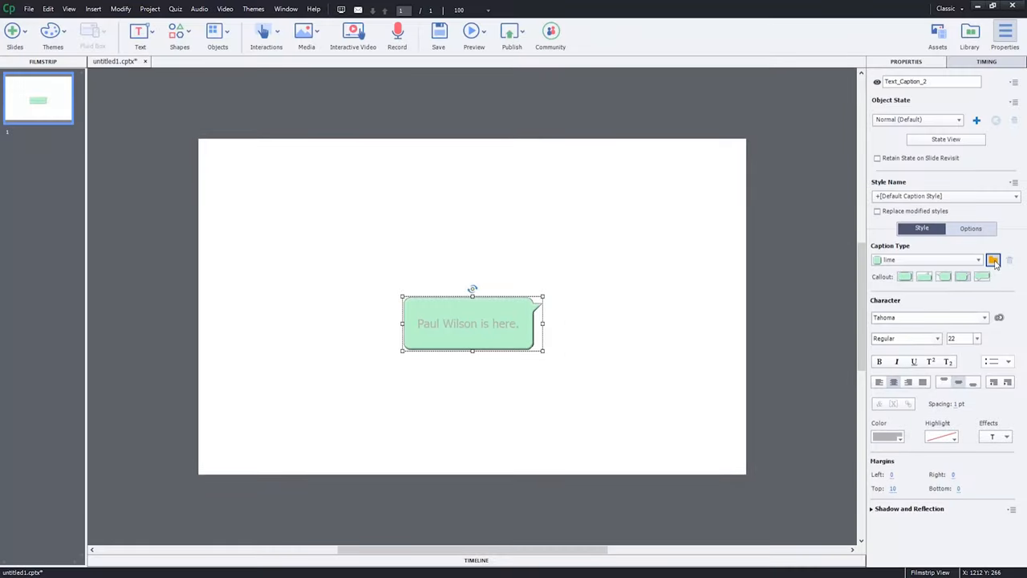
- Browse the More folder again and apply Yellow Two2.bmp as the caption style
click(993, 260)
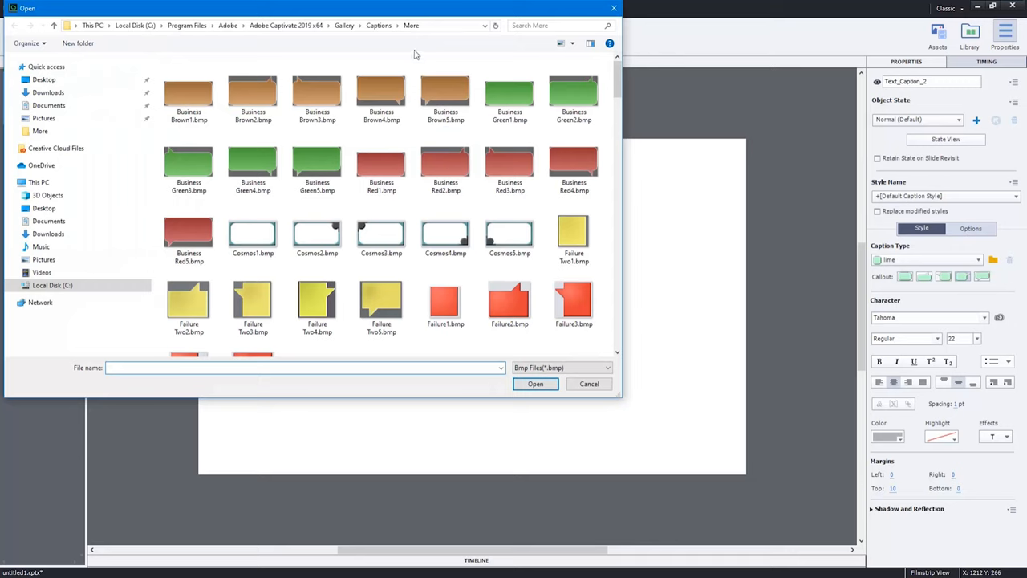
mouse_move(415, 35)
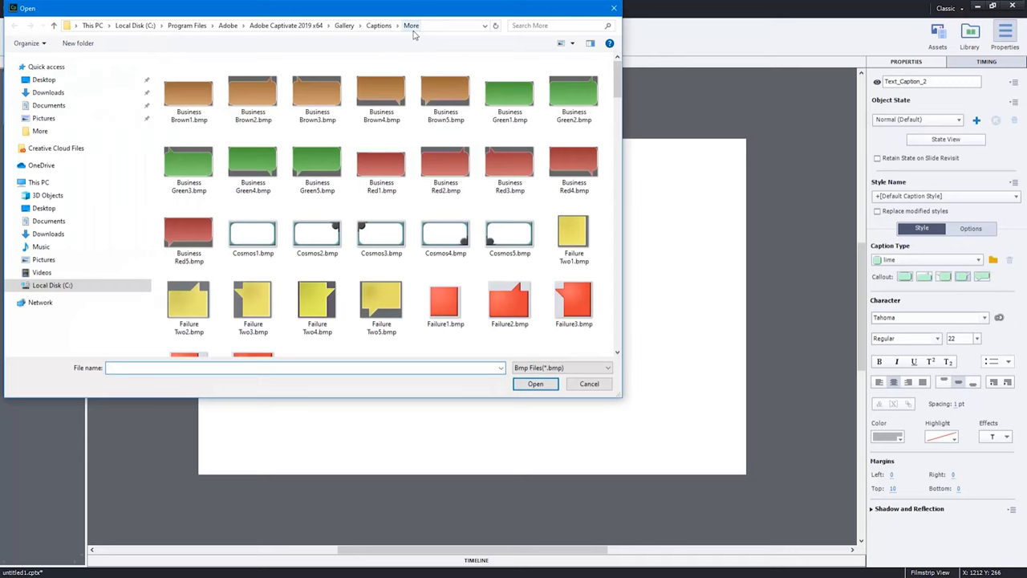
scroll(down, 3)
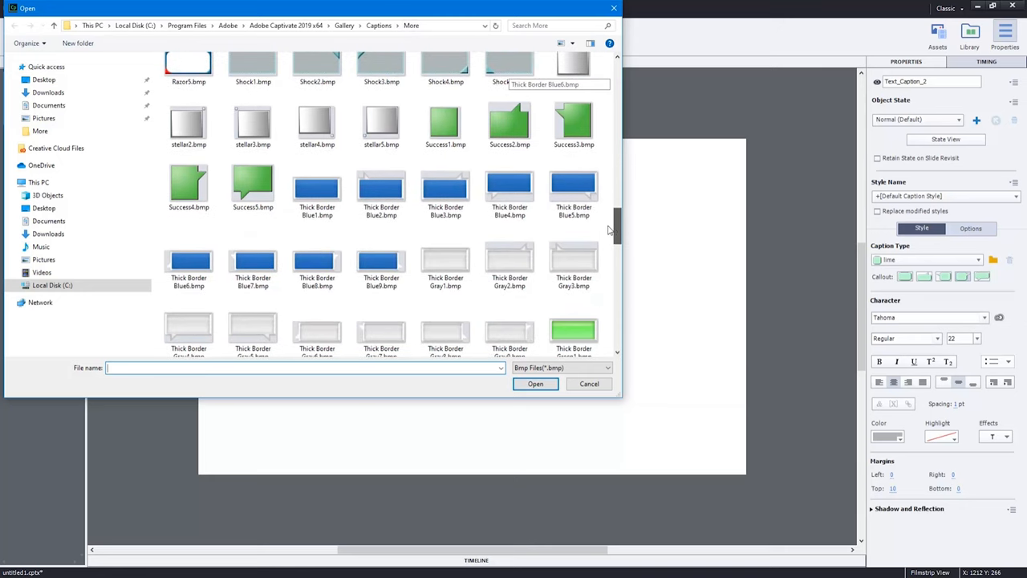
scroll(down, 3)
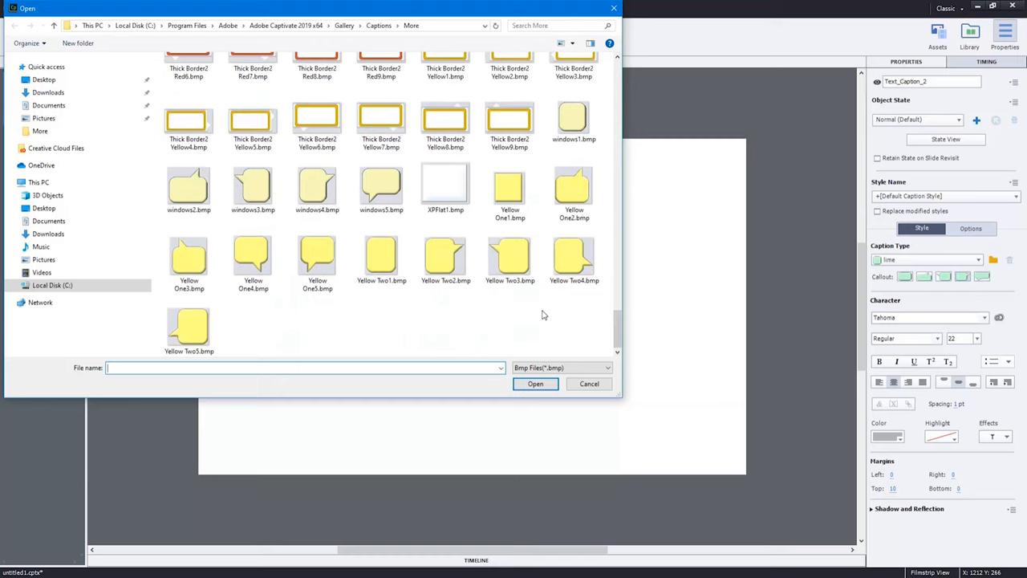
mouse_move(558, 303)
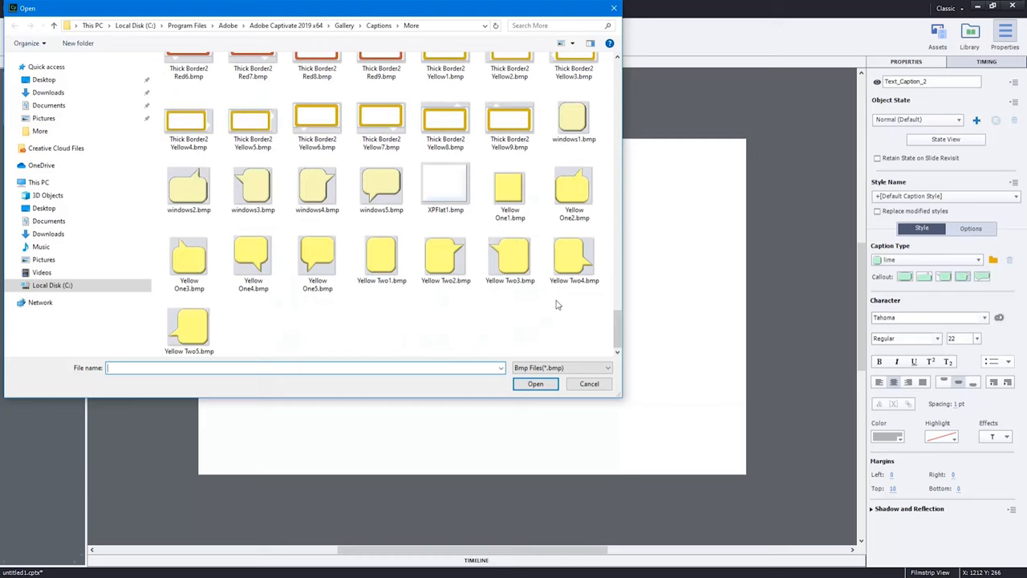
click(446, 255)
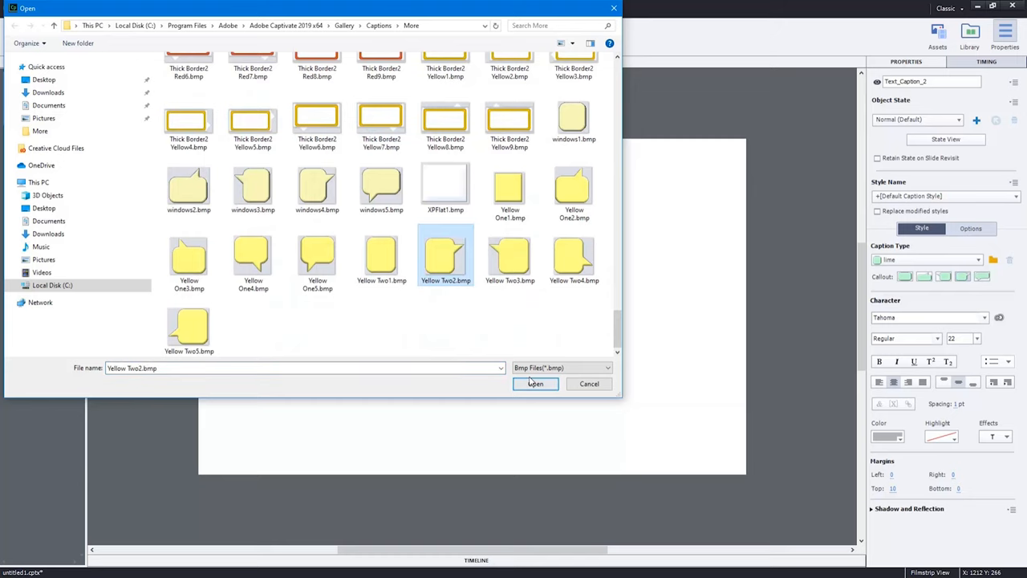
click(536, 383)
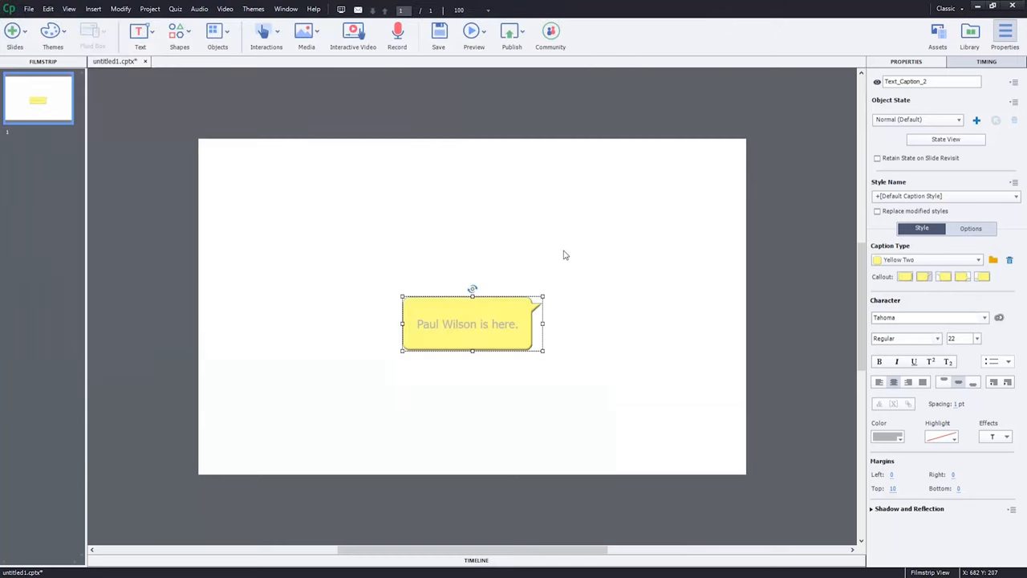